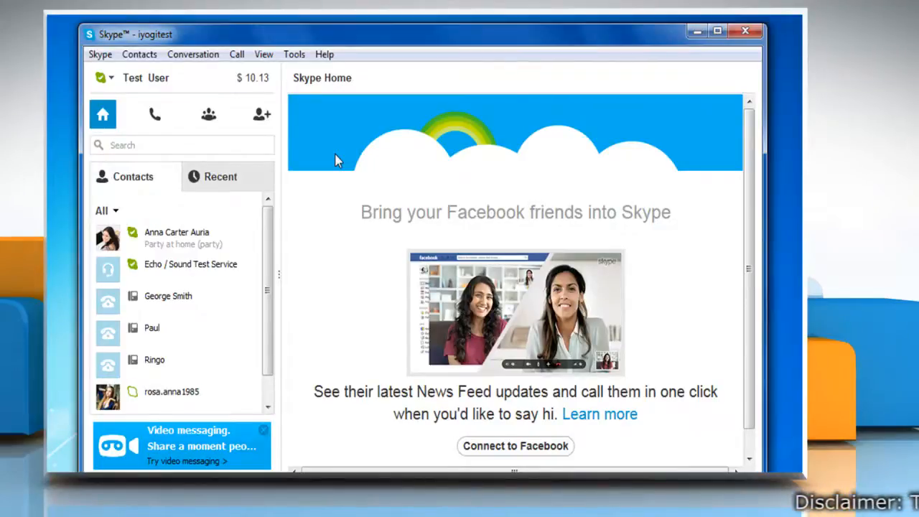
pyautogui.moveTo(169, 161)
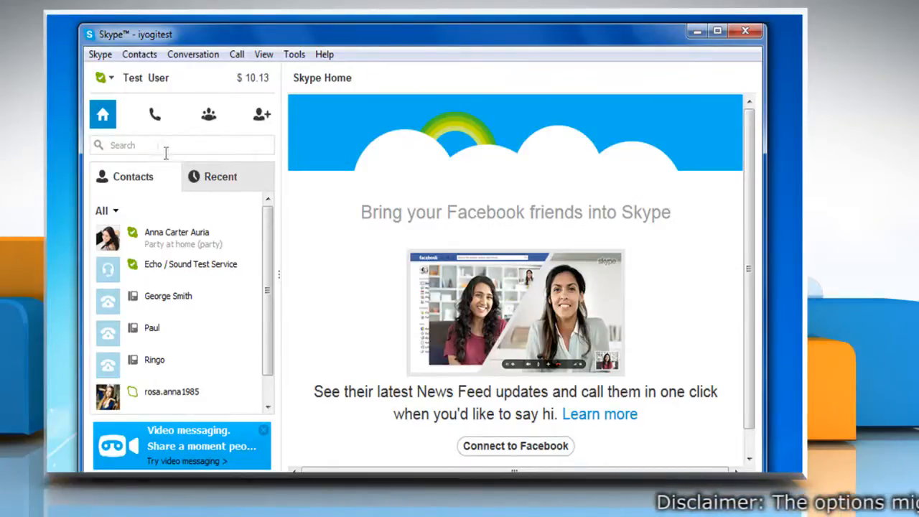
# Step: Reach the account page via the Skype menu's Account... entry
pyautogui.click(100, 55)
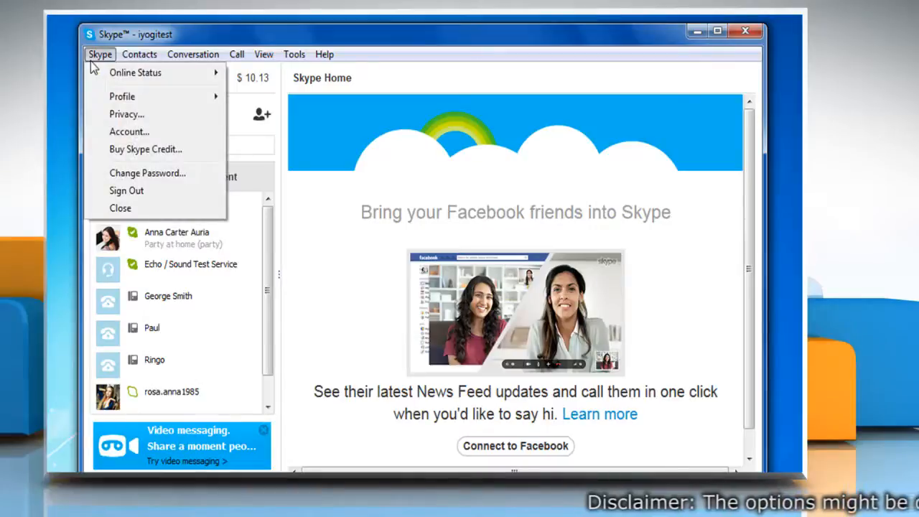
pyautogui.moveTo(129, 132)
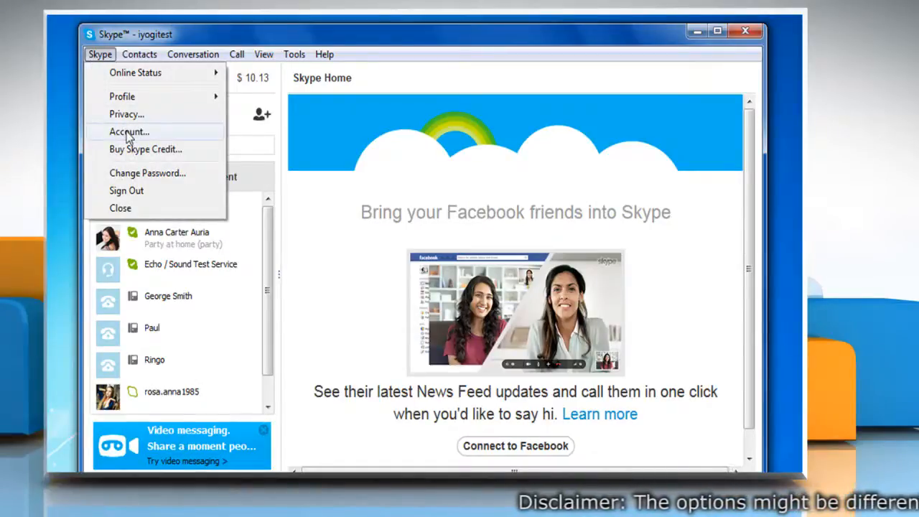
pyautogui.click(129, 132)
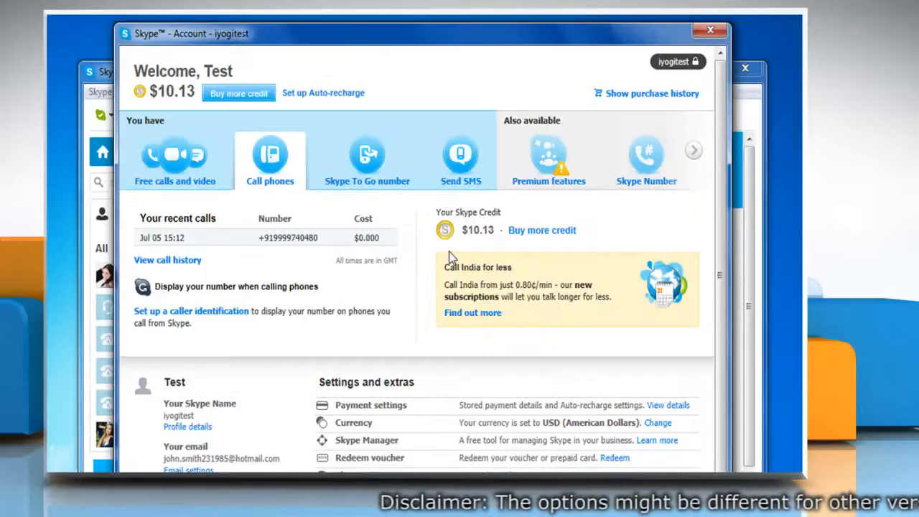
pyautogui.moveTo(646, 176)
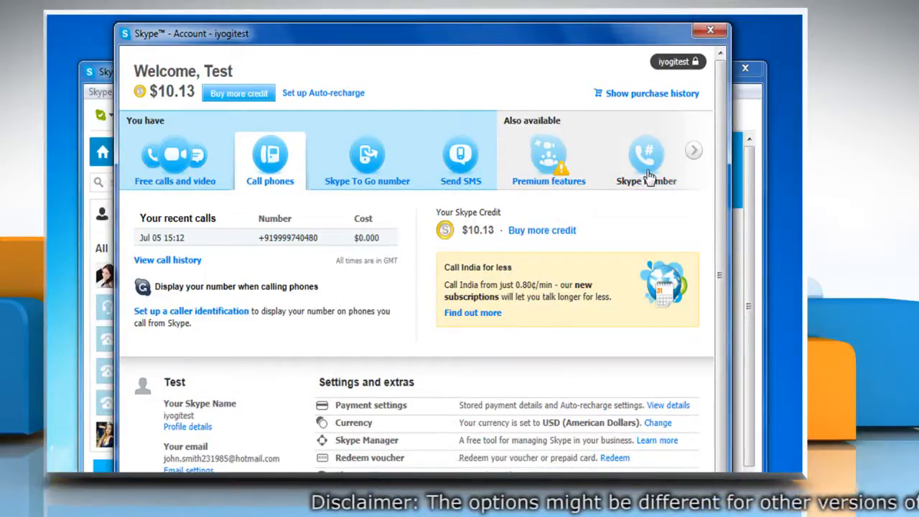
# Step: Start Get a Skype Number and choose United States as the number's country
pyautogui.click(646, 158)
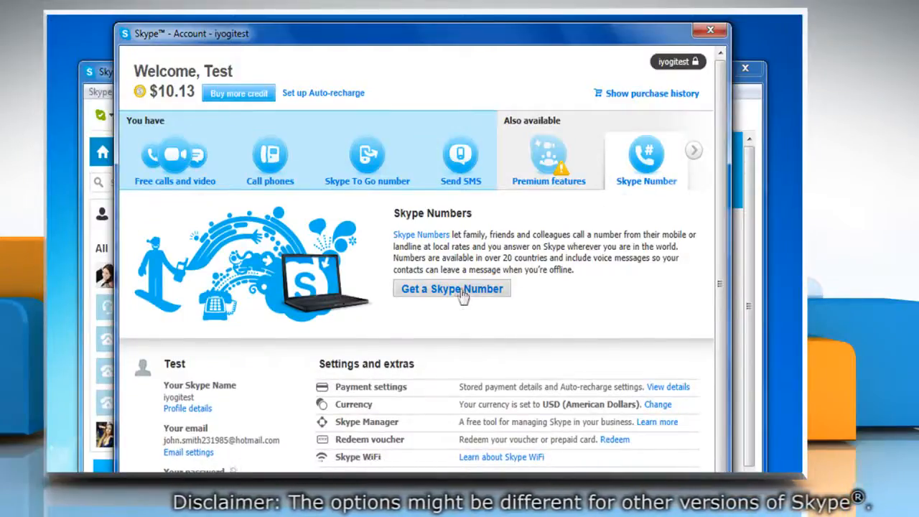
pyautogui.click(451, 287)
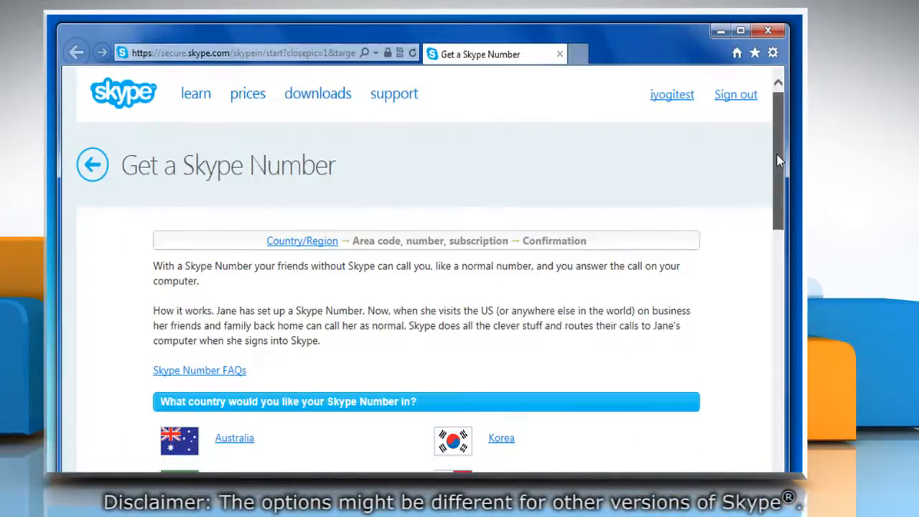
pyautogui.scroll(-3)
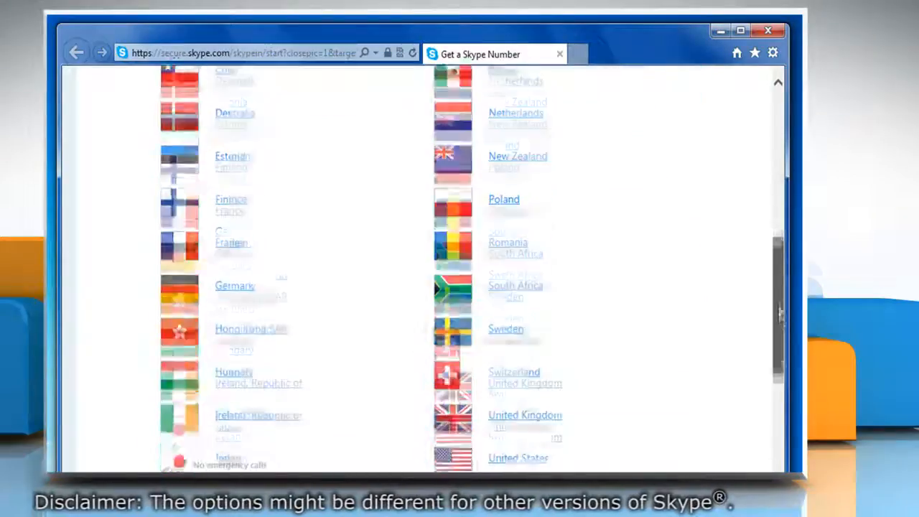
pyautogui.scroll(-3)
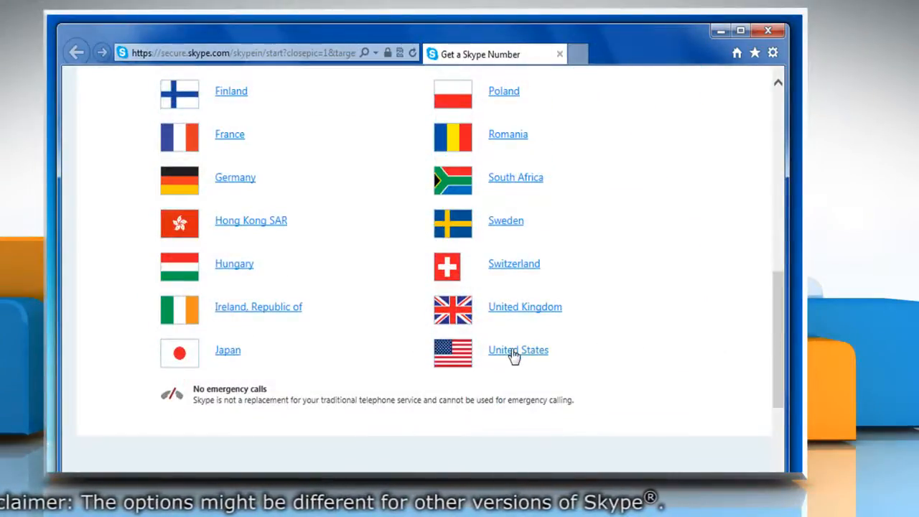
pyautogui.click(518, 350)
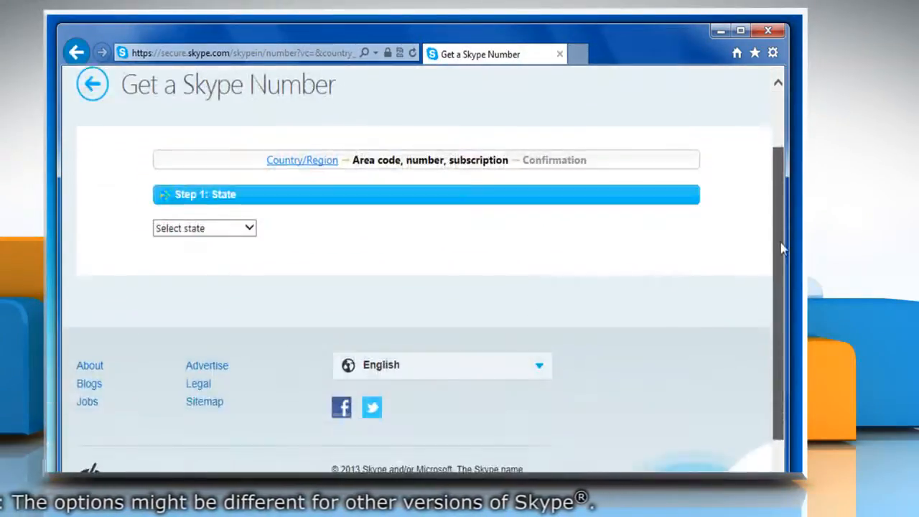
# Step: Choose Florida, keep area code (239) Bonita Springs, and continue to the payment page
pyautogui.click(204, 227)
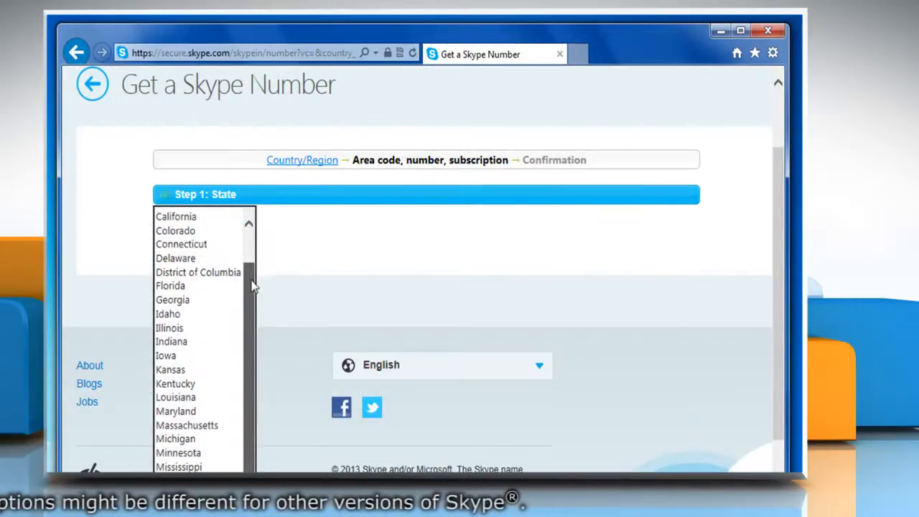
pyautogui.click(169, 284)
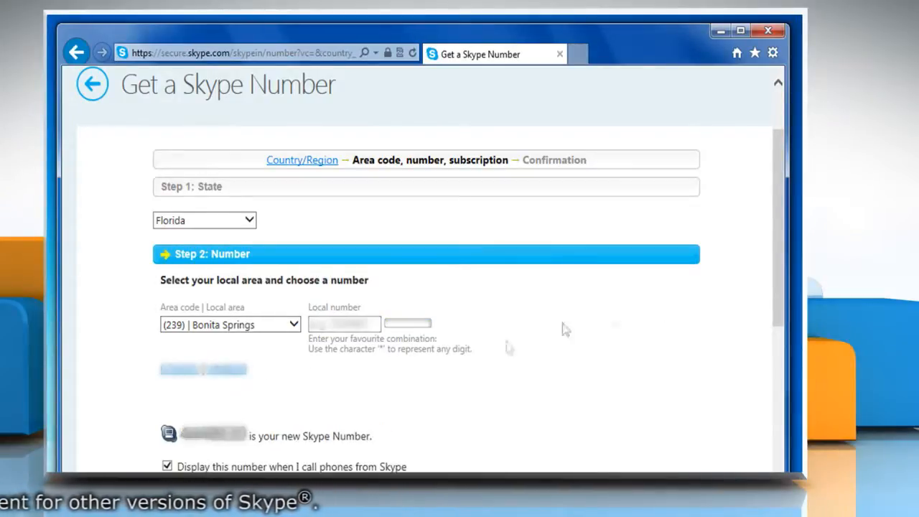
pyautogui.scroll(-3)
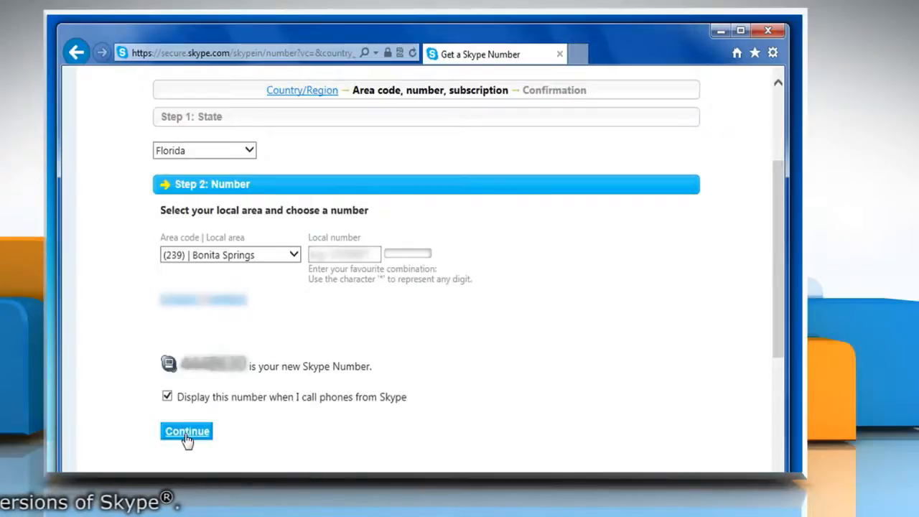
pyautogui.click(186, 430)
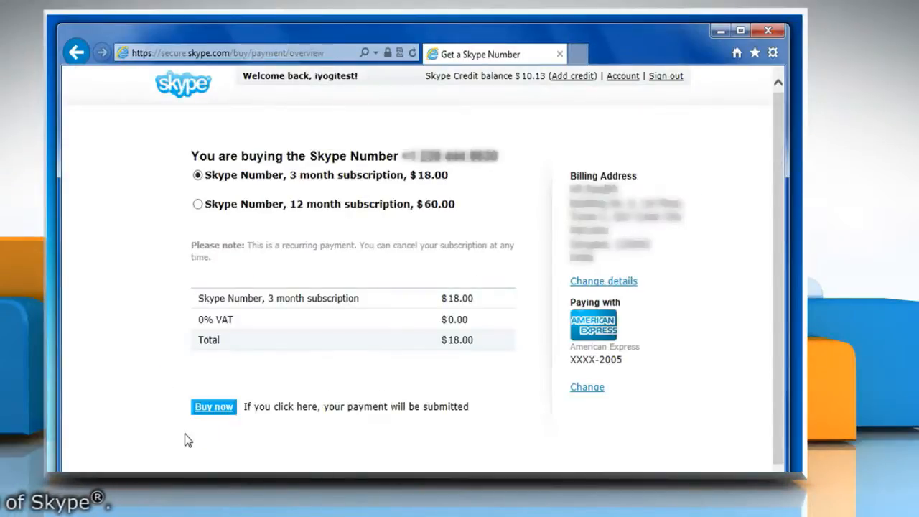